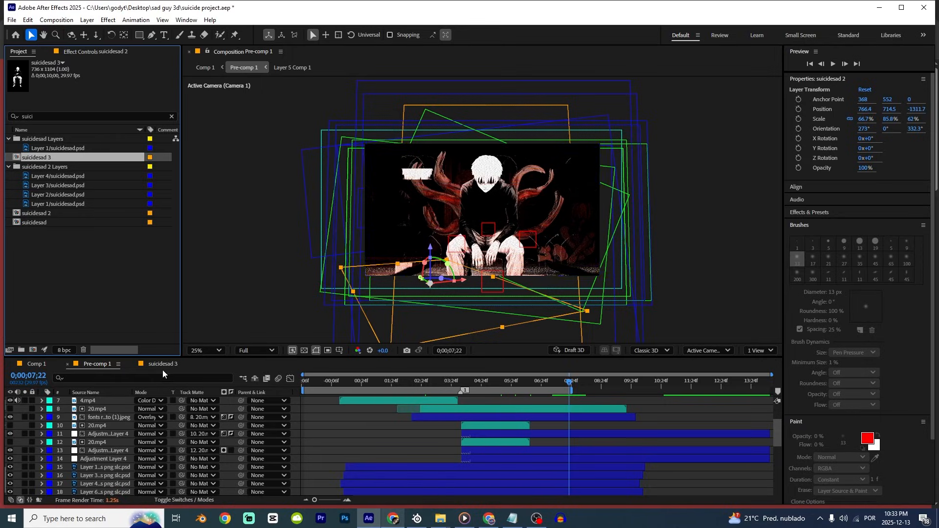
Step: Open the suicidesad 3 composition from the Timeline panel
{"action": "left_click", "coordinate": [160, 364]}
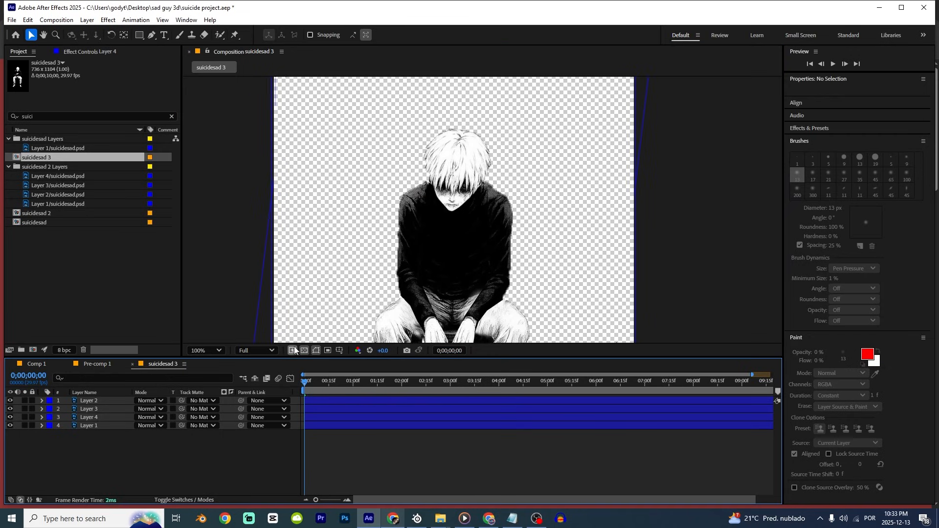
Step: Apply Bones to Layer 2 and place the bone chain from shoulder to hand
{"action": "left_click", "coordinate": [89, 400]}
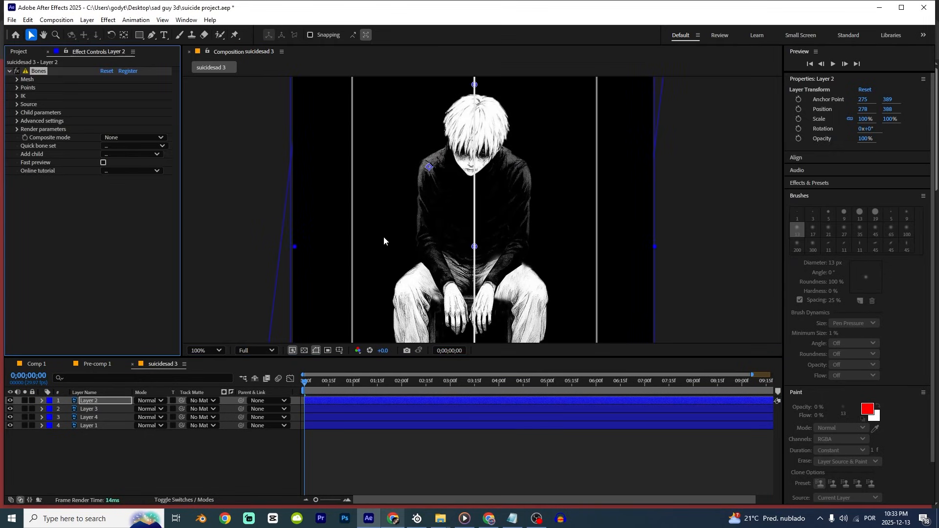
{"action": "mouse_move", "coordinate": [348, 350]}
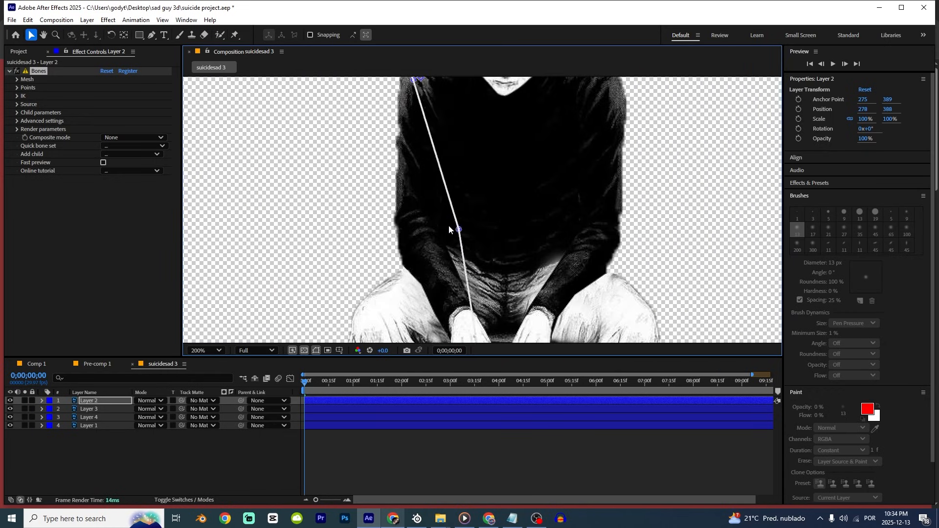
{"action": "left_click_drag", "start_coordinate": [458, 229], "coordinate": [415, 211]}
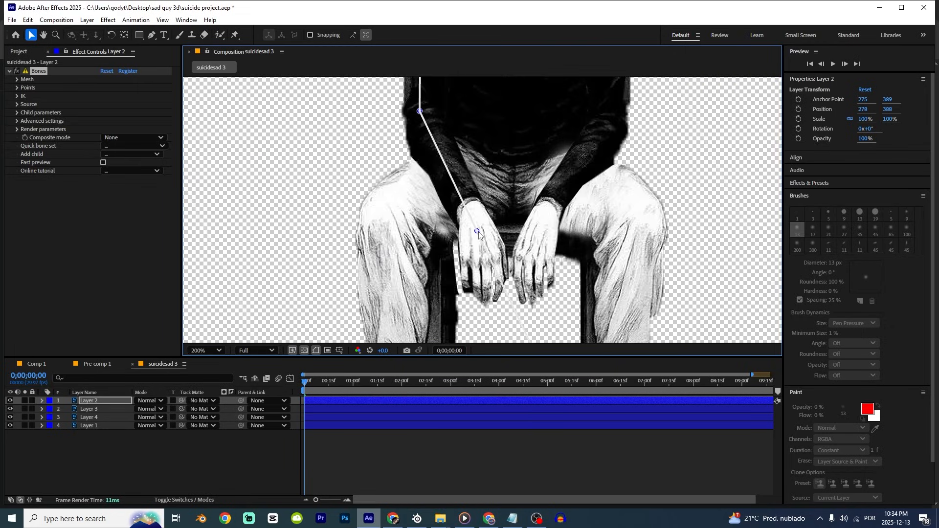
{"action": "left_click", "coordinate": [205, 350]}
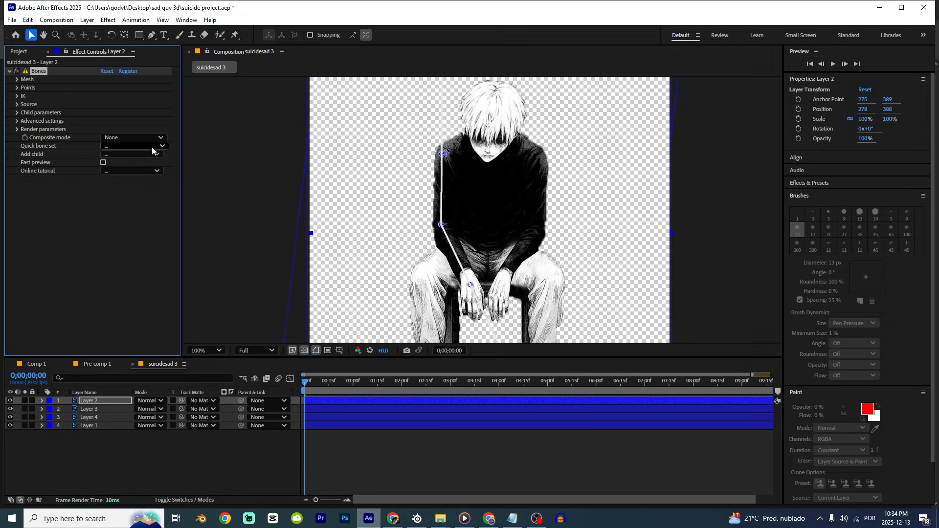
Step: Build the bones via Quick bone set 'Set with controller (last point only)'
{"action": "left_click", "coordinate": [133, 145]}
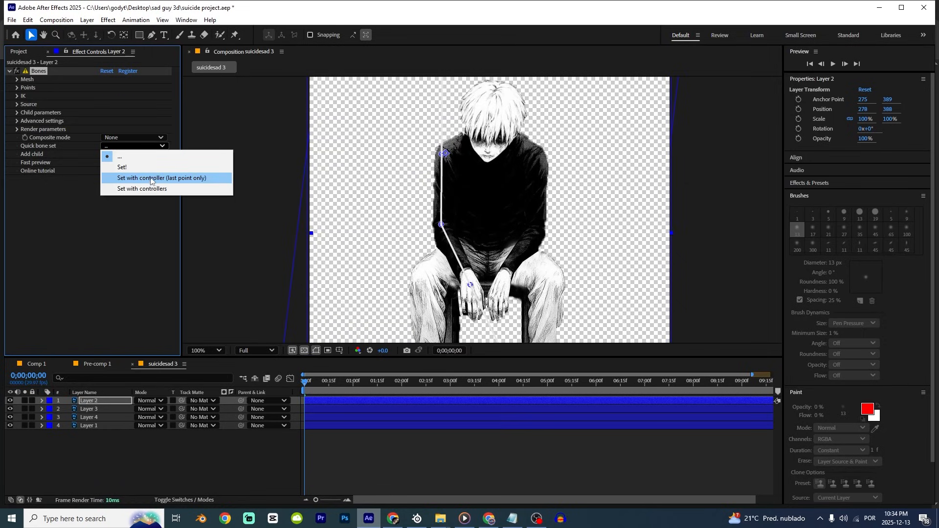
{"action": "left_click", "coordinate": [162, 178]}
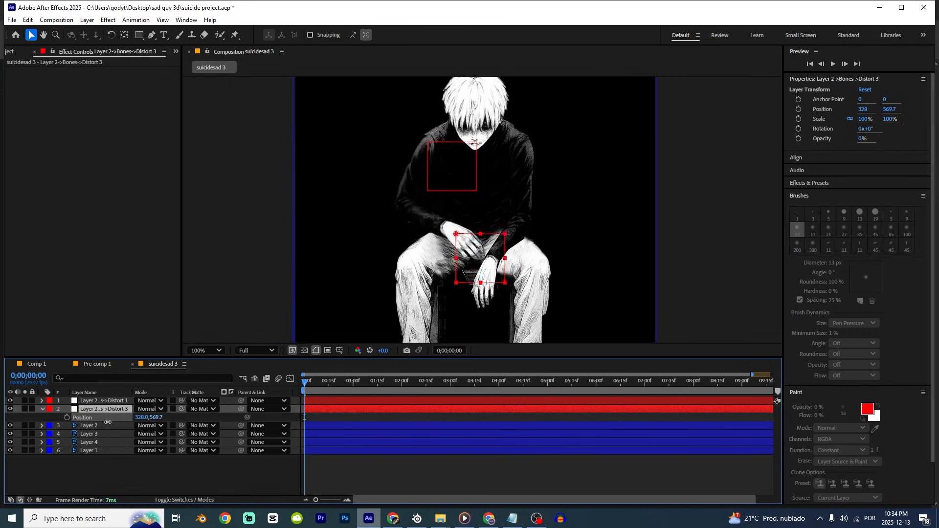
Step: Keyframe the hand controller's Position so the hand rises to cover the face by frame 9
{"action": "left_click_drag", "start_coordinate": [479, 258], "coordinate": [500, 243]}
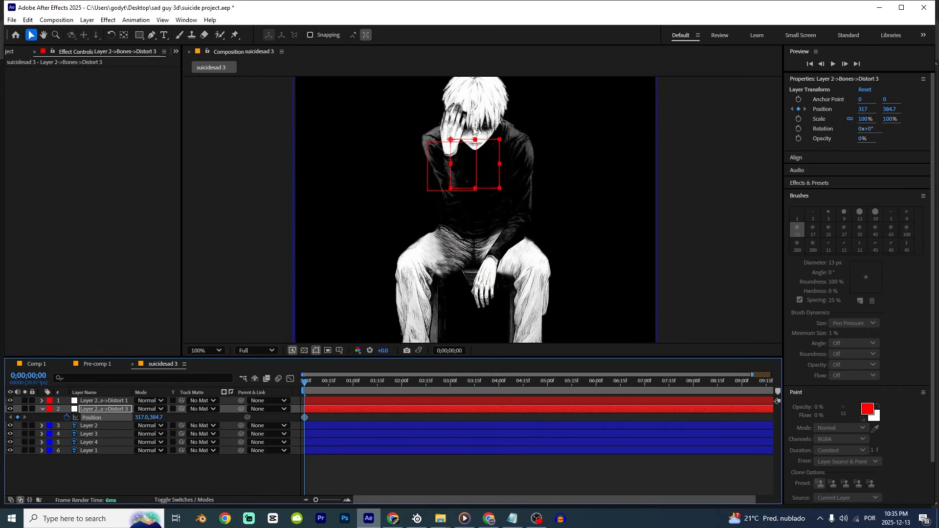
{"action": "left_click", "coordinate": [217, 351]}
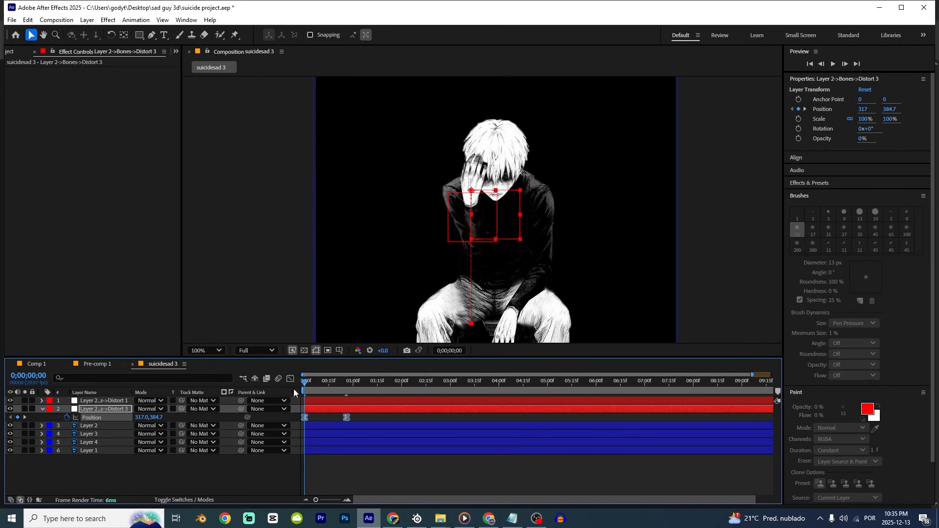
{"action": "left_click", "coordinate": [291, 378]}
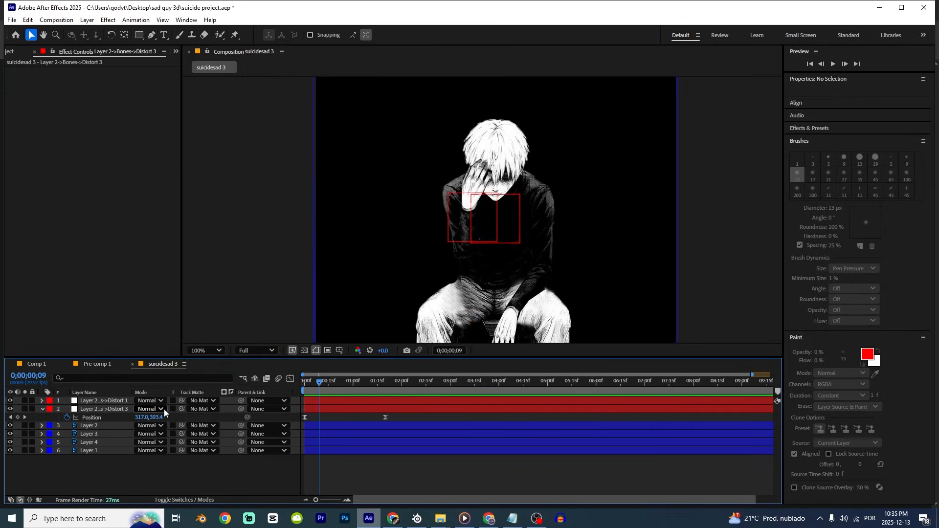
{"action": "mouse_move", "coordinate": [22, 418]}
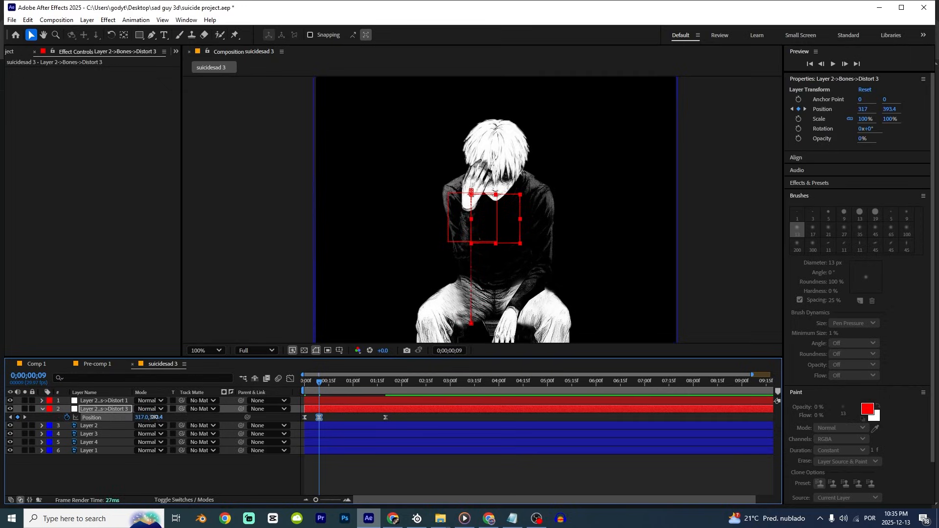
{"action": "left_click", "coordinate": [223, 364]}
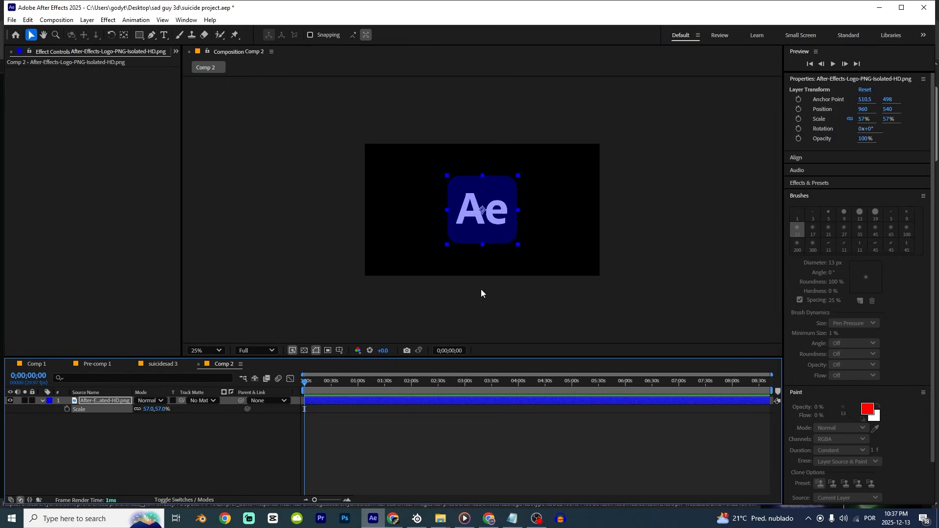
{"action": "mouse_move", "coordinate": [20, 23]}
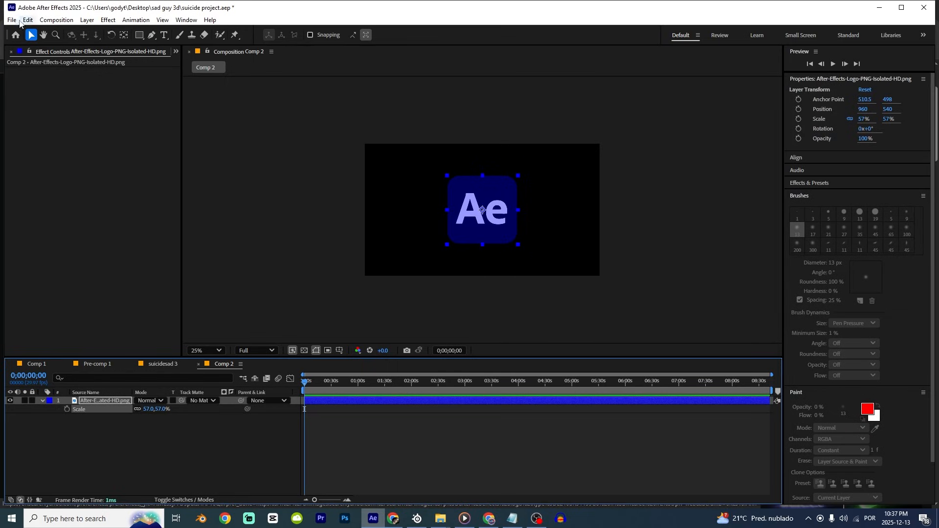
Step: Run the Cinematic Icon Script from Downloads on the Comp 2 Ae logo
{"action": "left_click", "coordinate": [10, 19]}
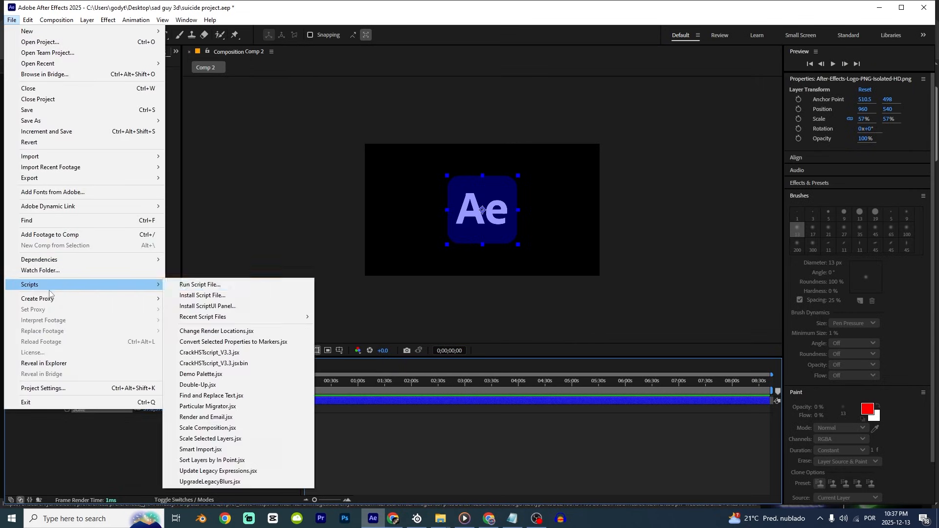
{"action": "left_click", "coordinate": [199, 285]}
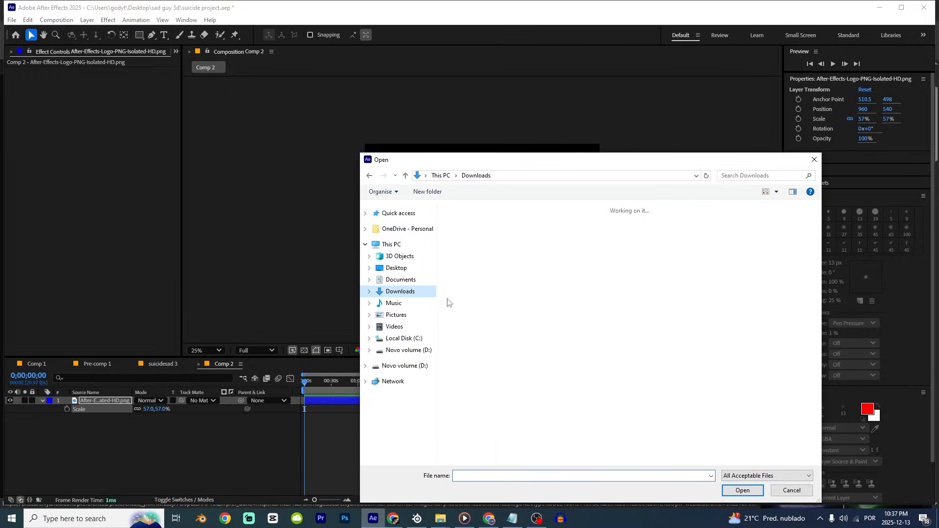
{"action": "left_click", "coordinate": [469, 336]}
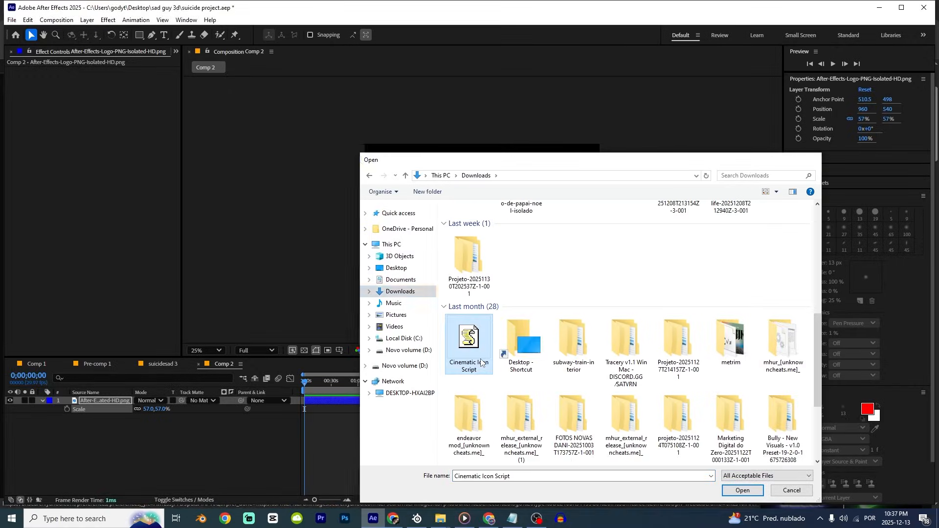
{"action": "left_click", "coordinate": [742, 490]}
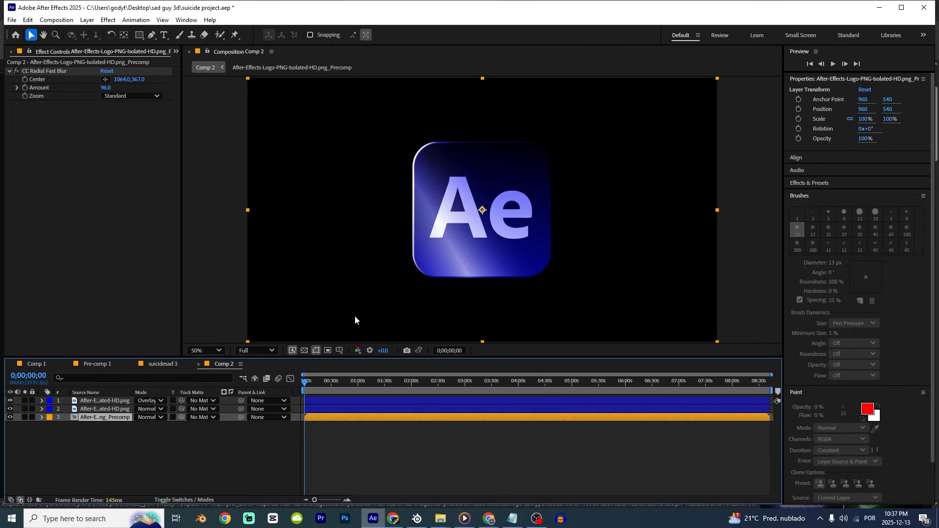
{"action": "left_click", "coordinate": [206, 350]}
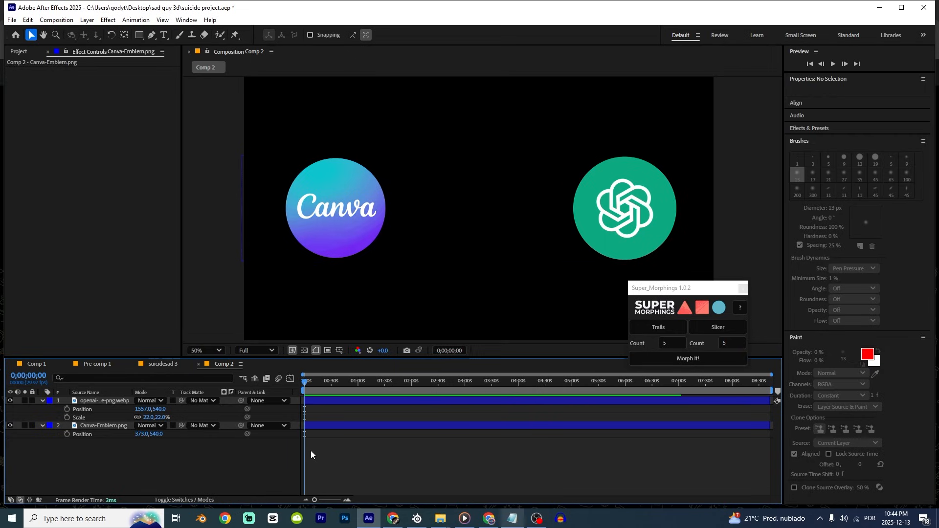
Step: Morph It! between the Canva and ChatGPT logos, then scrub ahead to preview
{"action": "left_click", "coordinate": [687, 358]}
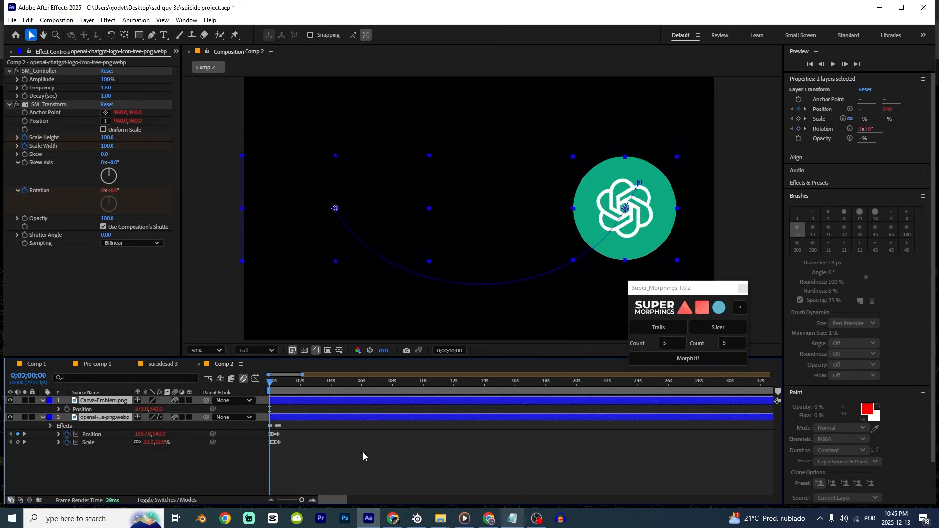
{"action": "left_click", "coordinate": [290, 380]}
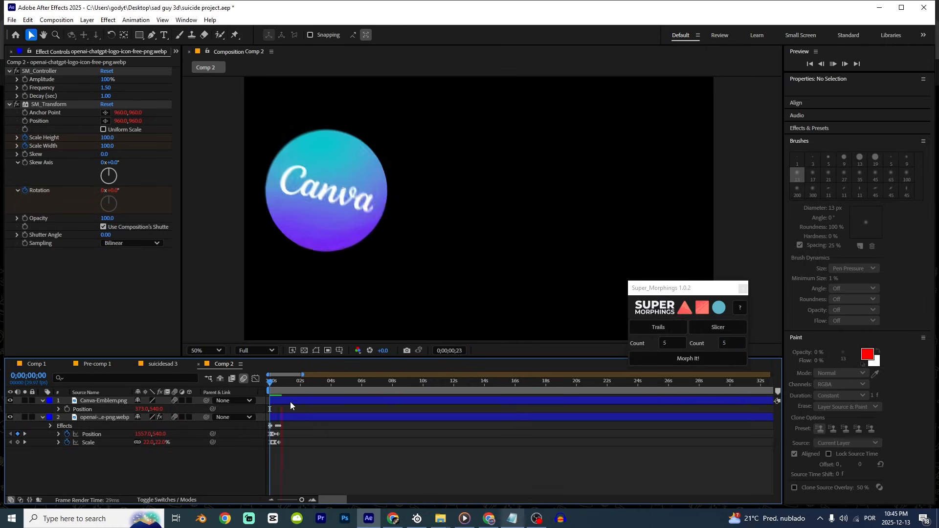